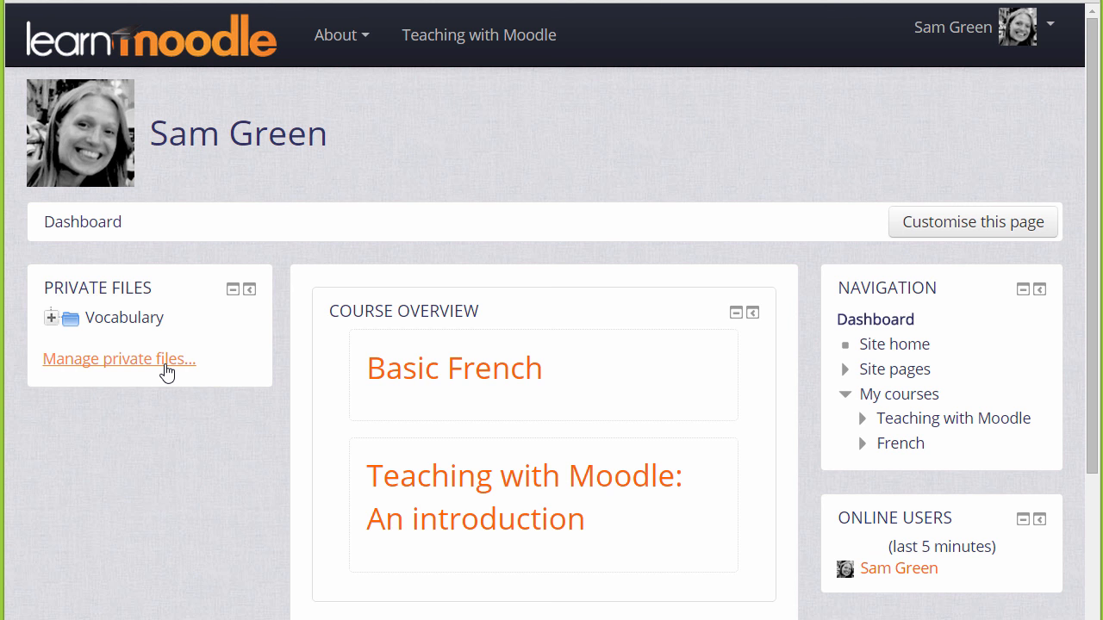
Step: Open 'Manage private files...' from the Dashboard's Private Files block
click(119, 358)
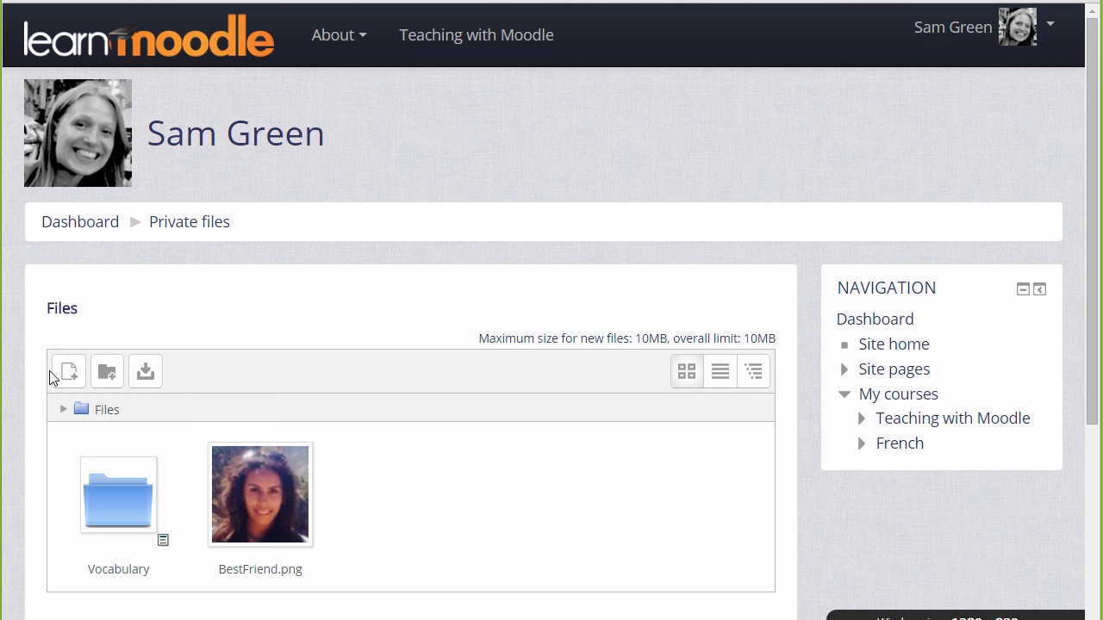
mouse_move(68, 372)
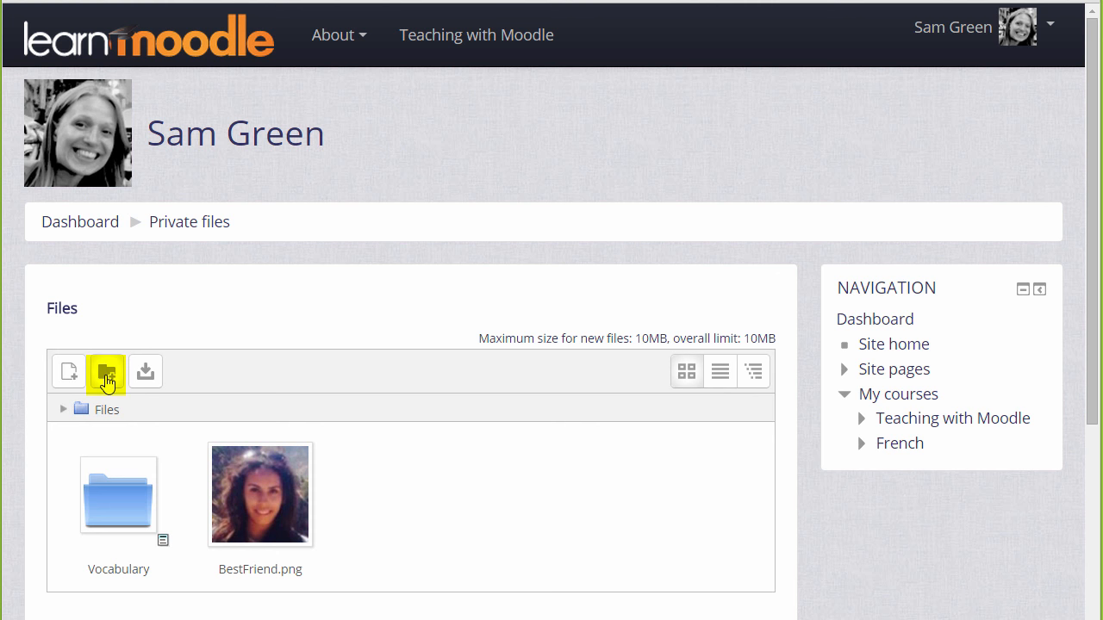
Step: Create a folder named 'Grammar' in private files
click(106, 371)
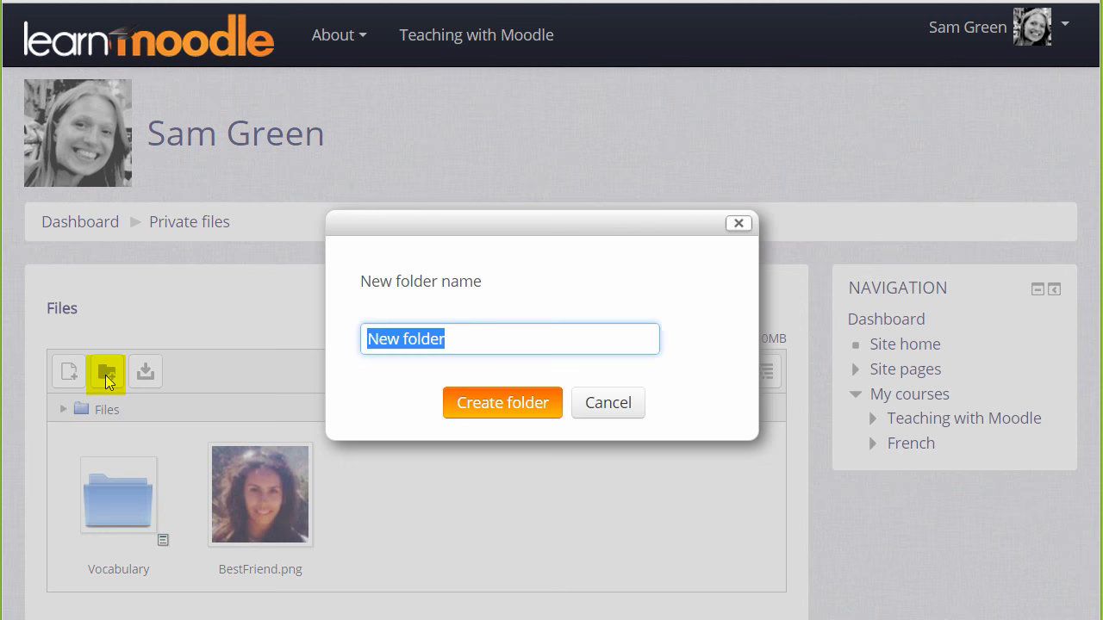
text(Grammar)
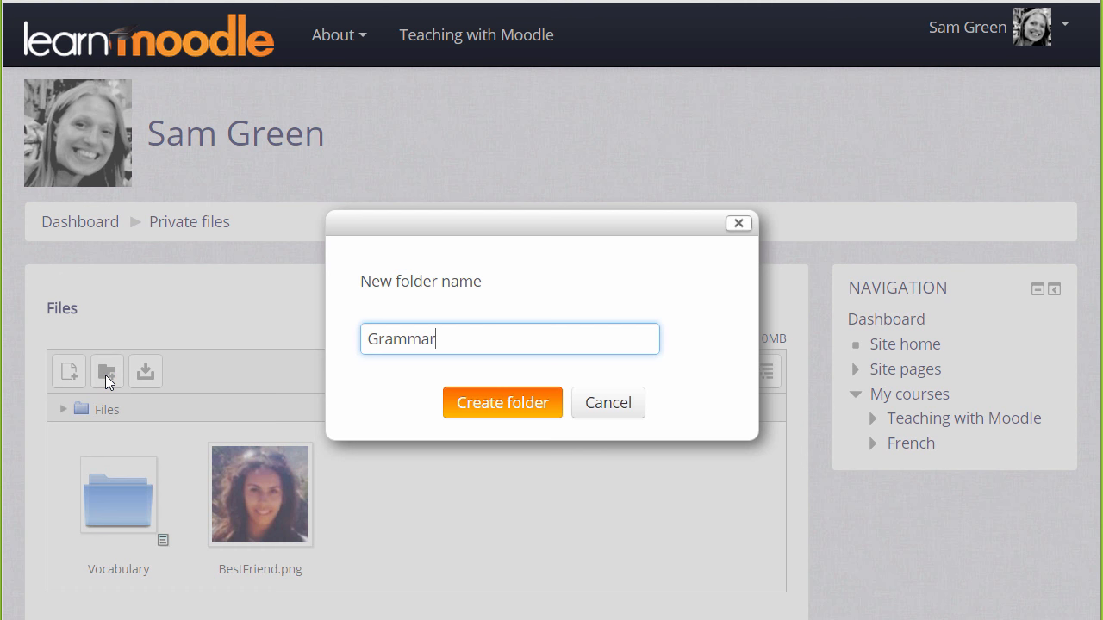
mouse_move(480, 416)
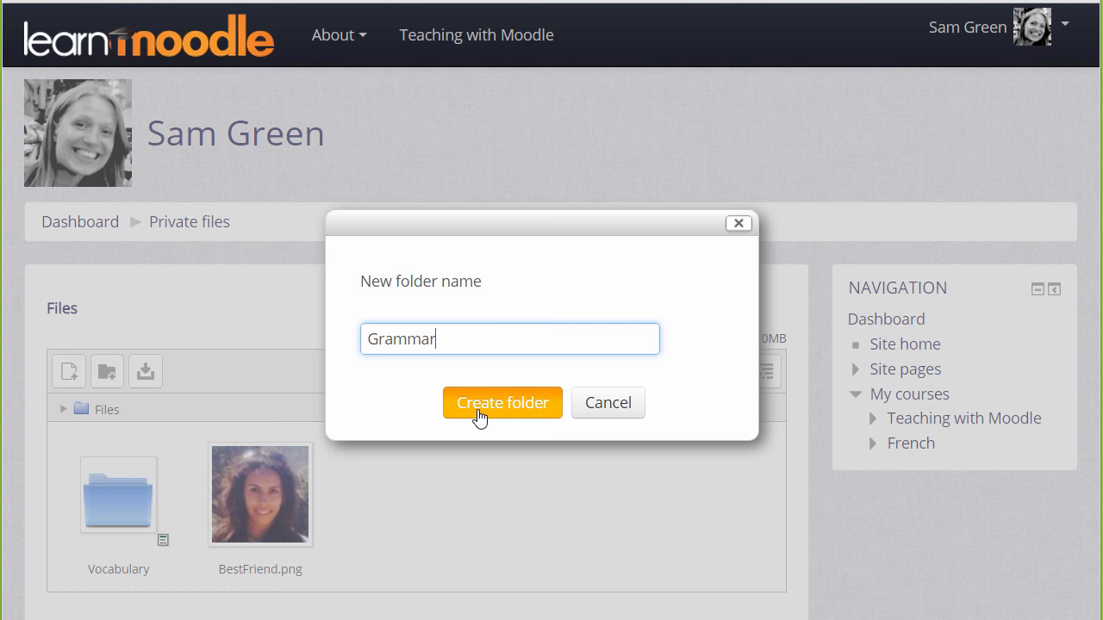
click(503, 402)
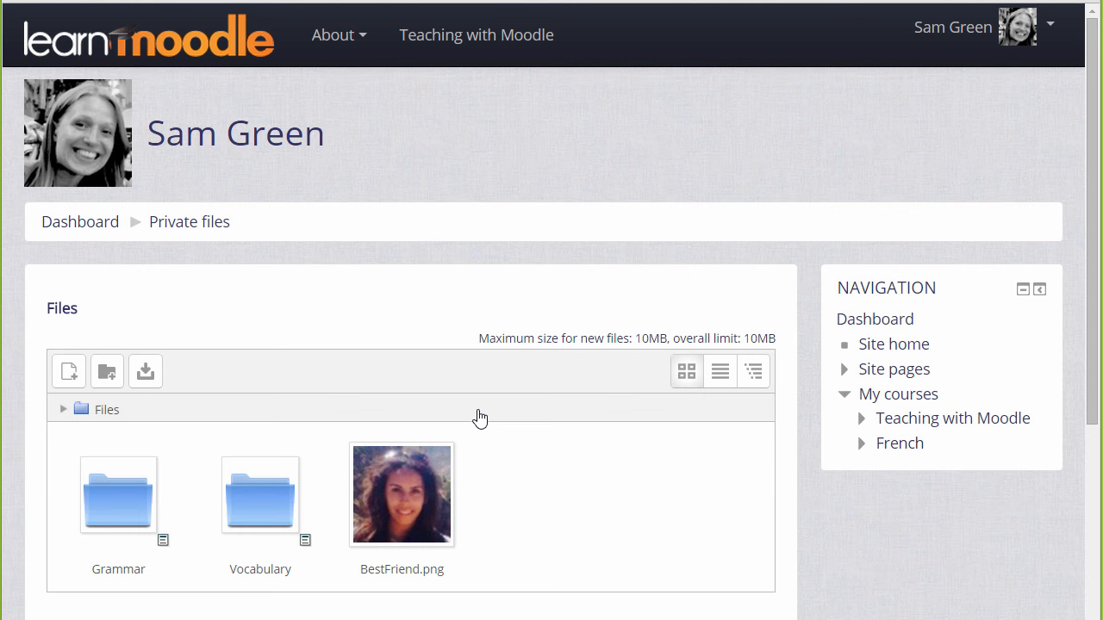
mouse_move(202, 514)
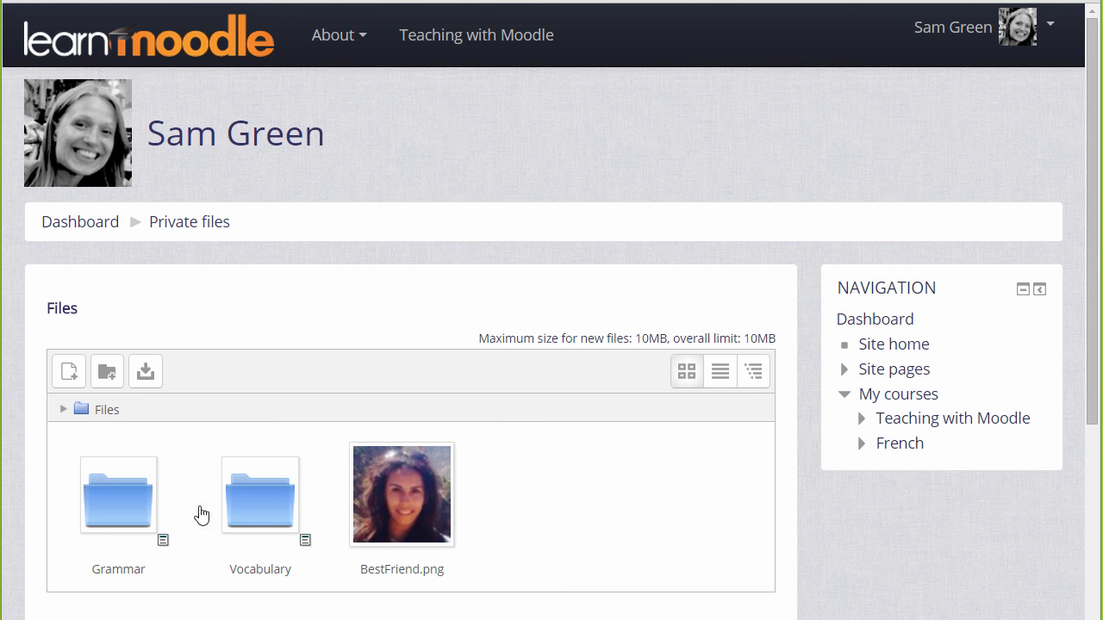
Step: Upload Grammar1.pdf into the Grammar folder
double_click(118, 495)
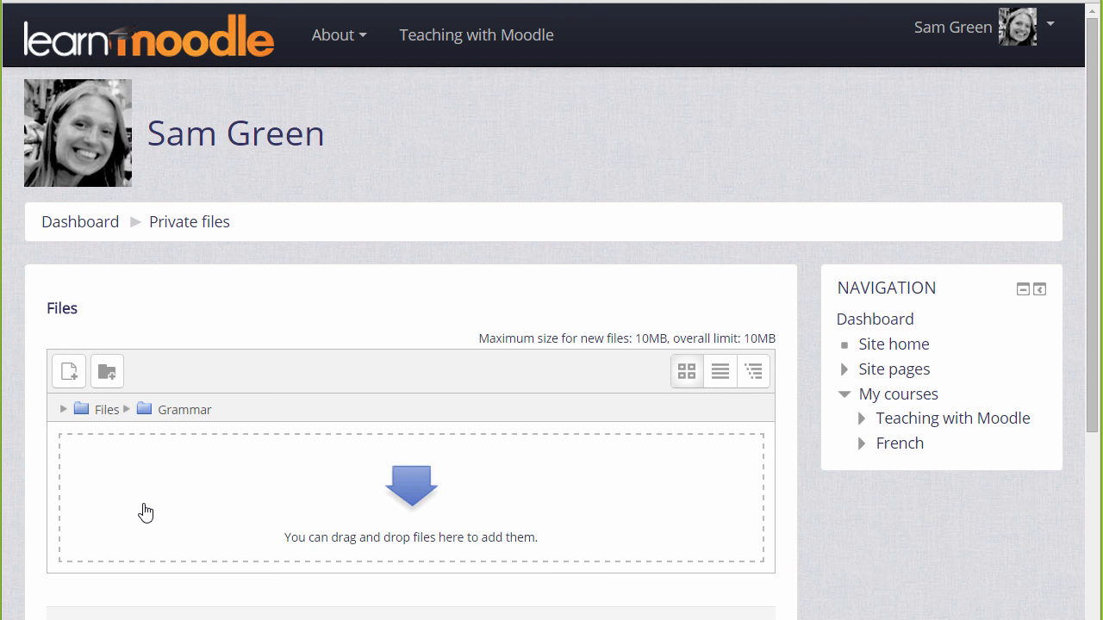
click(68, 370)
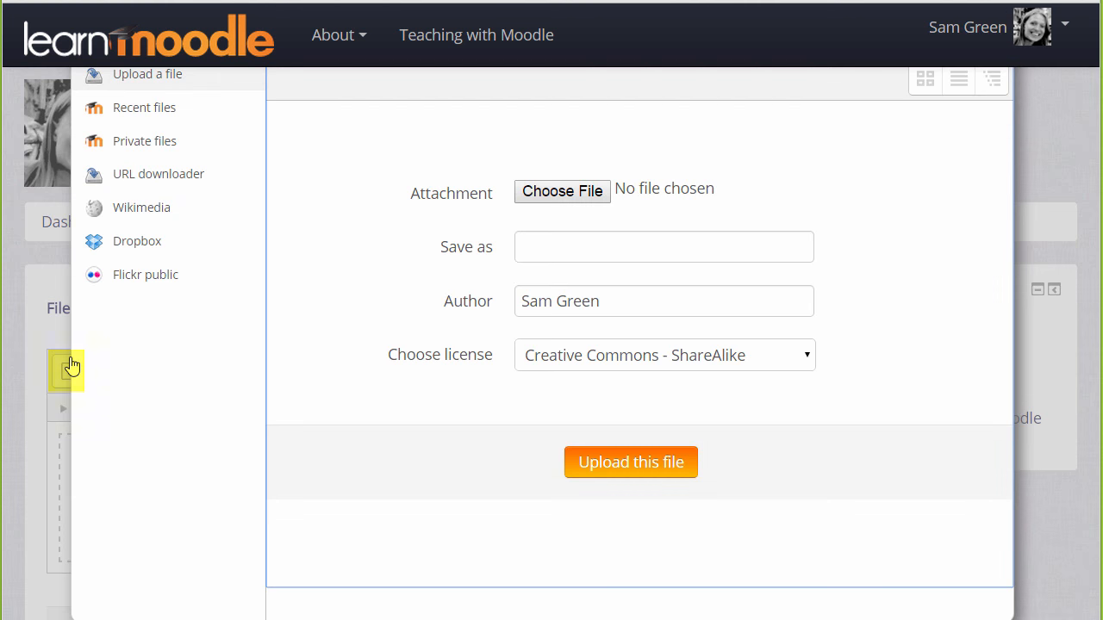
mouse_move(450, 284)
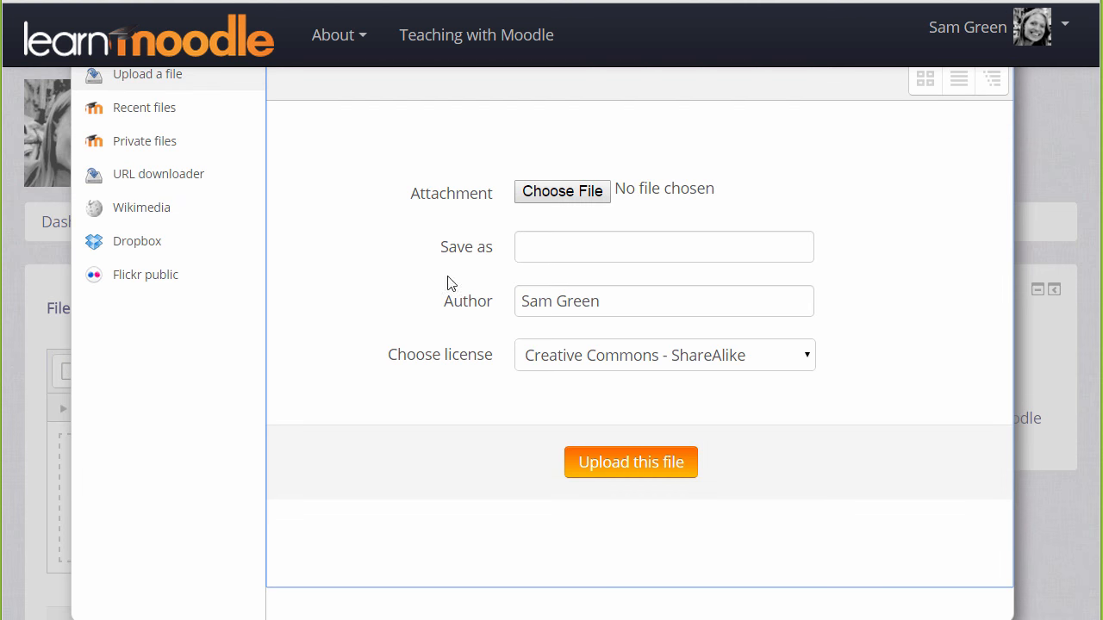
click(561, 191)
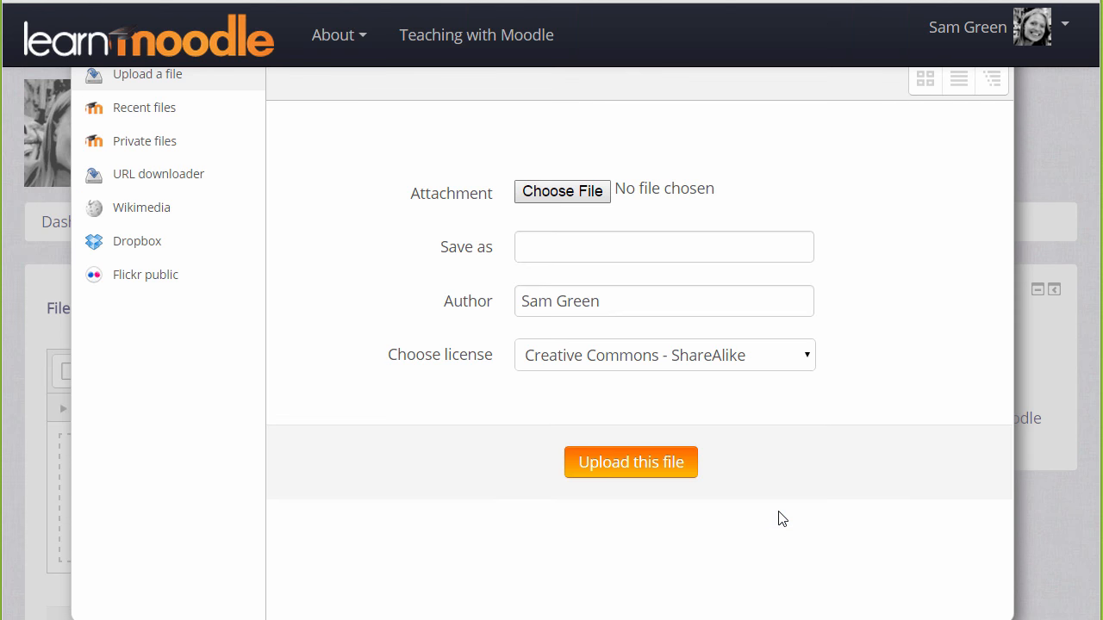
click(562, 191)
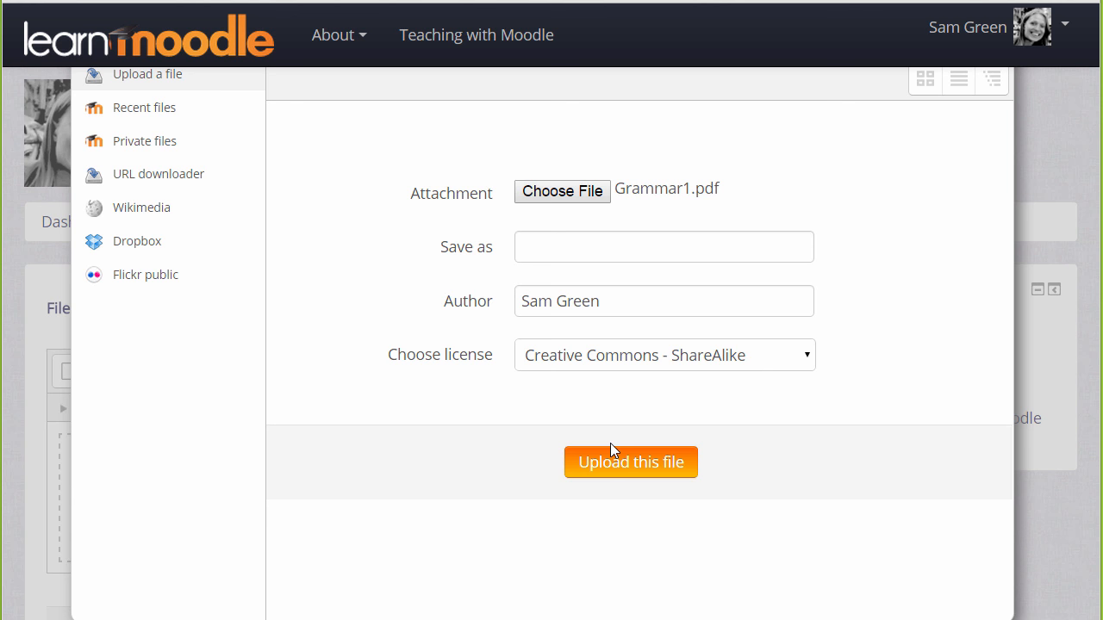
click(630, 462)
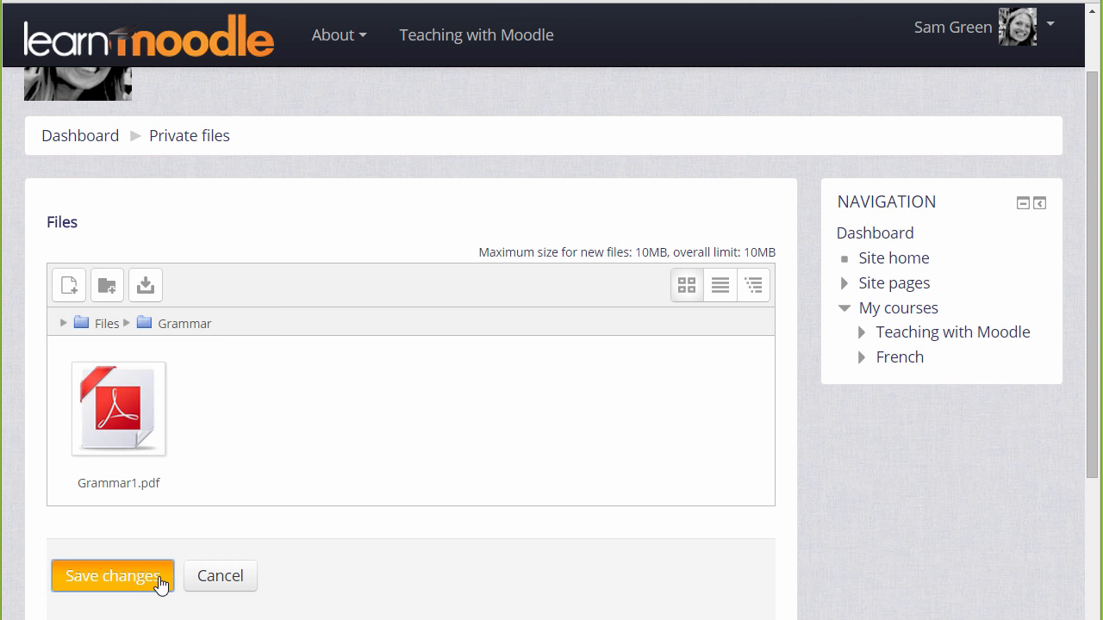
Step: Save the private files changes, then reopen the private files manager
click(112, 575)
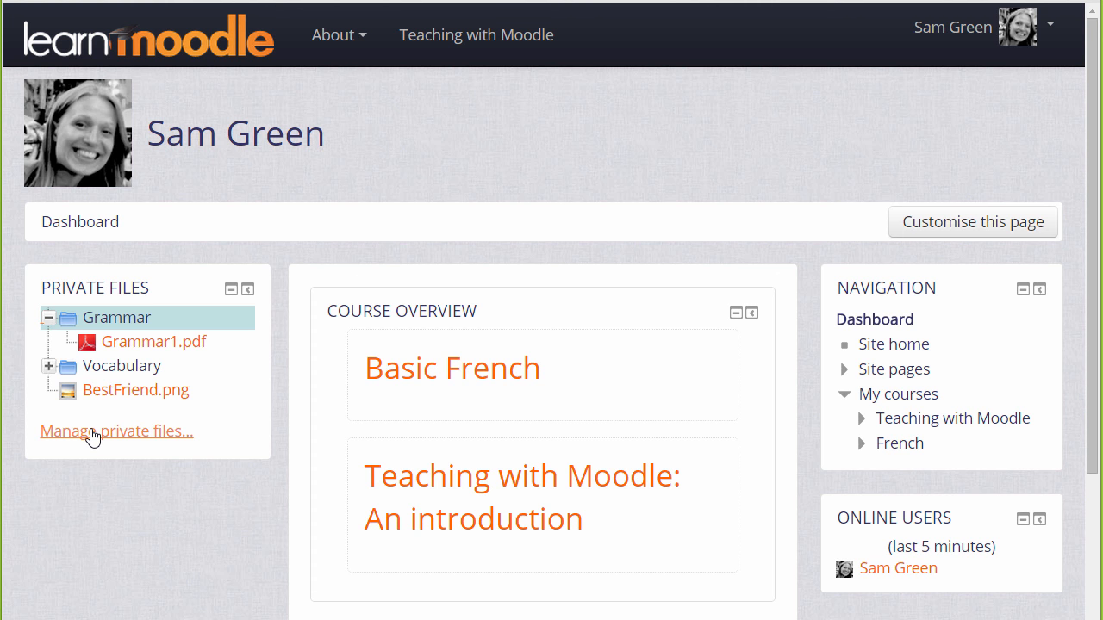
click(115, 430)
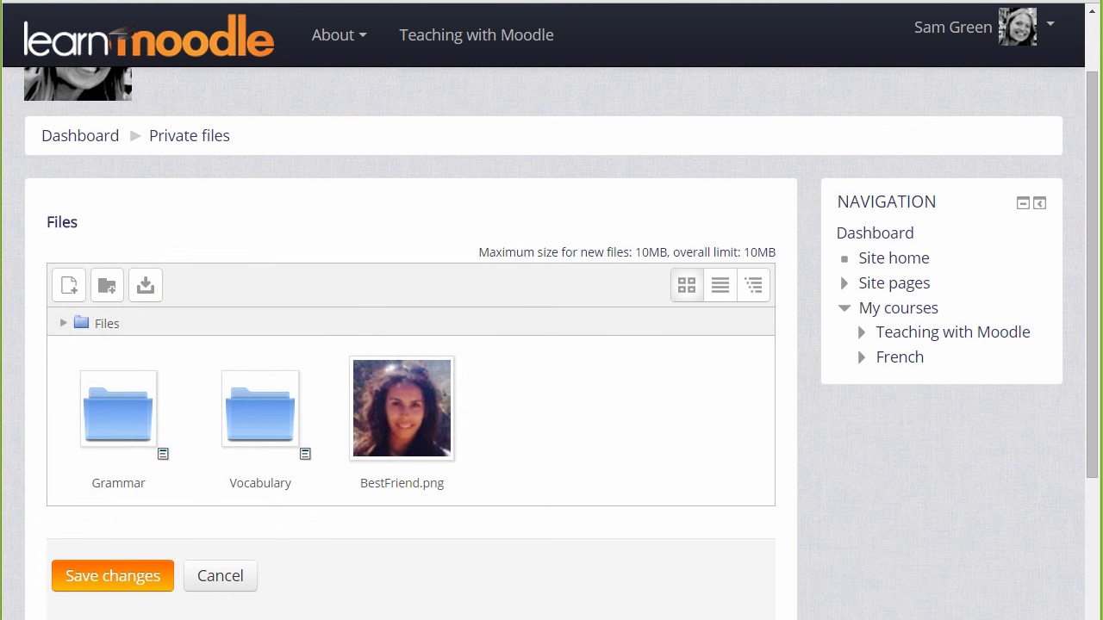